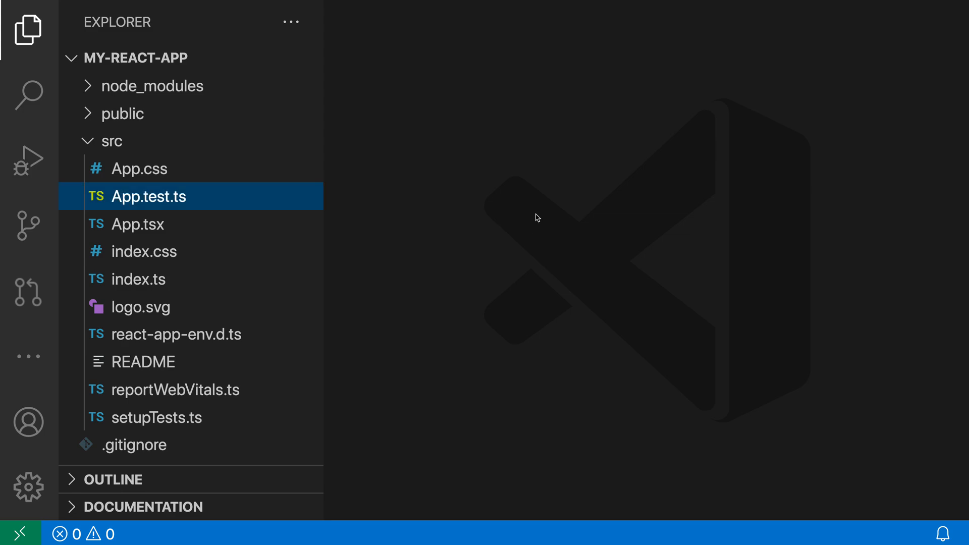
- Open App.test.ts and edit its JSX, leaving the closing tag as < /React.StrictMode>
{"action": "left_click", "coordinate": [149, 196]}
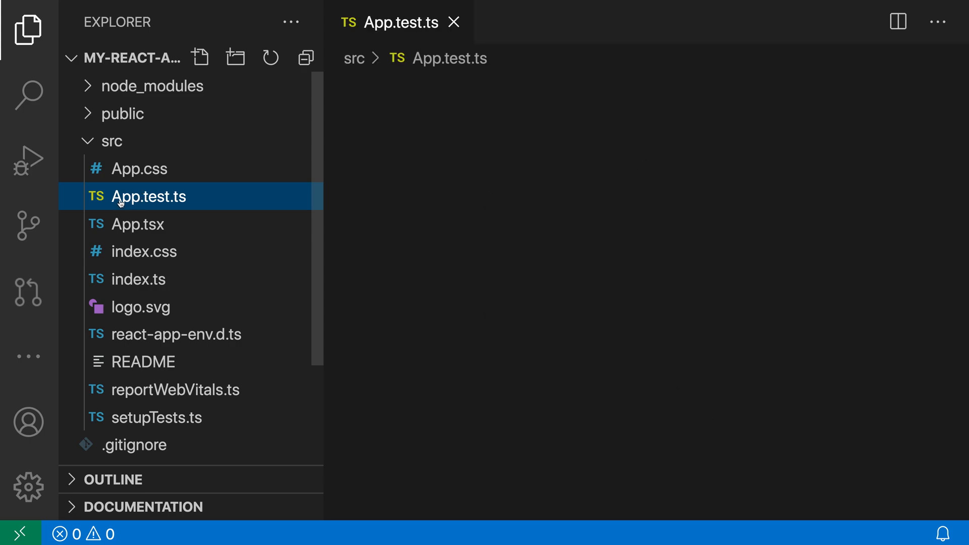
{"action": "left_click", "coordinate": [149, 196]}
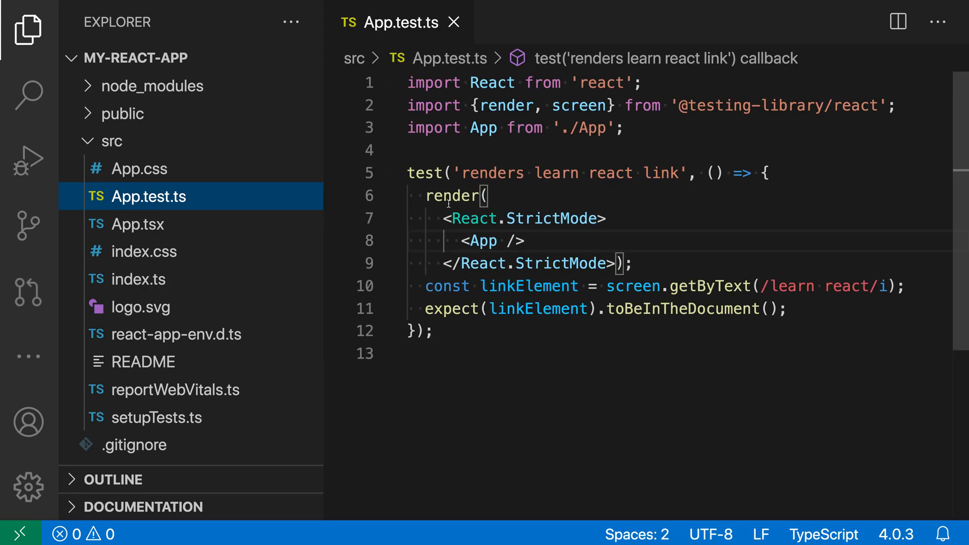
{"action": "mouse_move", "coordinate": [659, 214]}
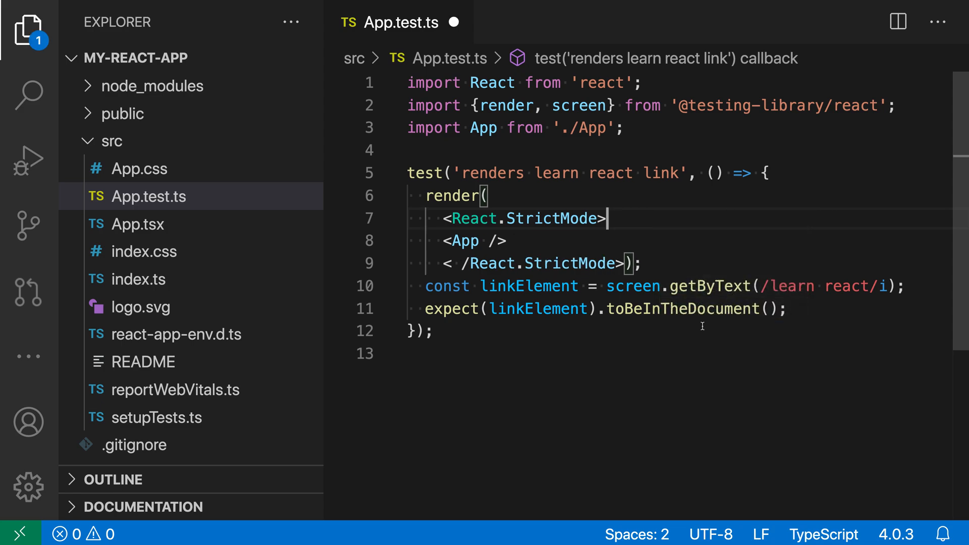
{"action": "mouse_move", "coordinate": [546, 424]}
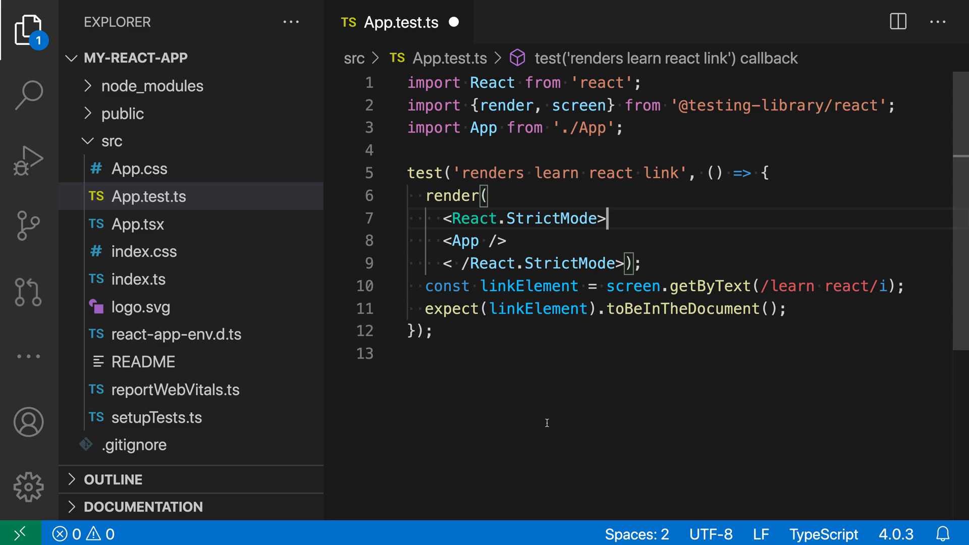
{"action": "mouse_move", "coordinate": [525, 413]}
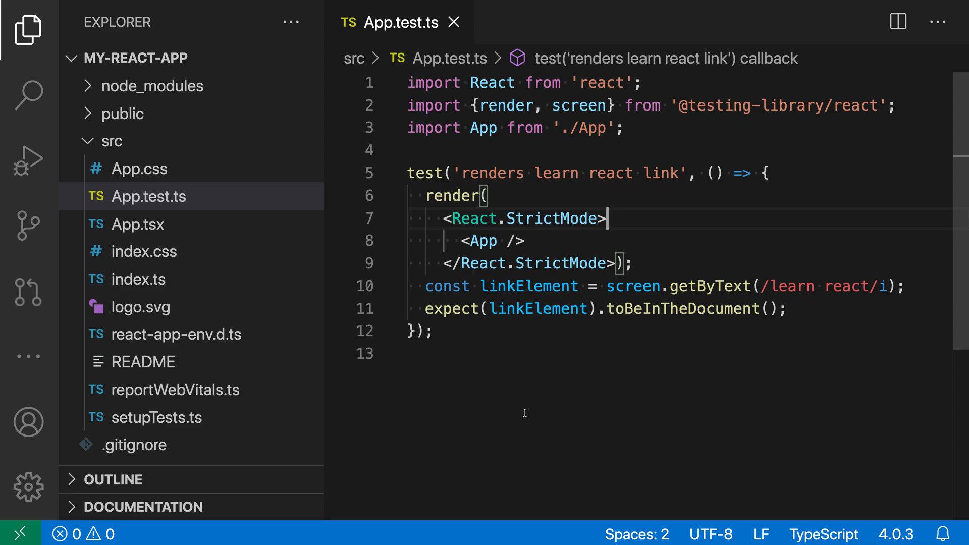
{"action": "mouse_move", "coordinate": [786, 463]}
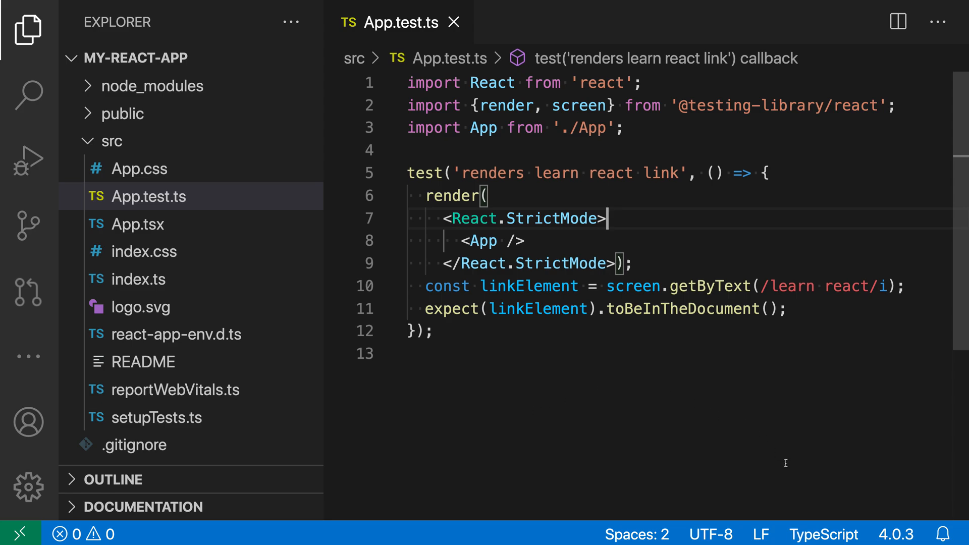
{"action": "mouse_move", "coordinate": [823, 534]}
{"action": "type", "text": "typ"}
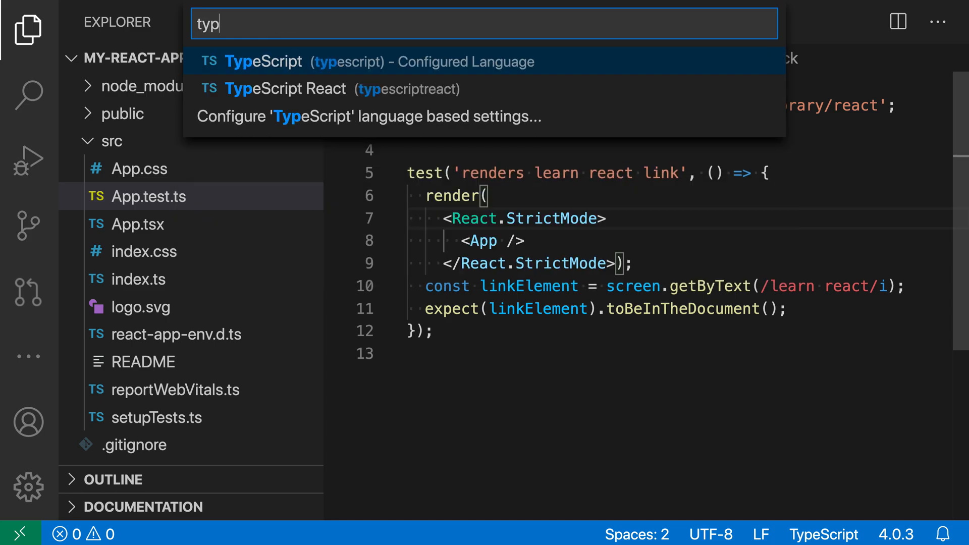
- Set App.test.ts to TypeScript React, then reopen it so it reverts to TypeScript
{"action": "left_click", "coordinate": [284, 88]}
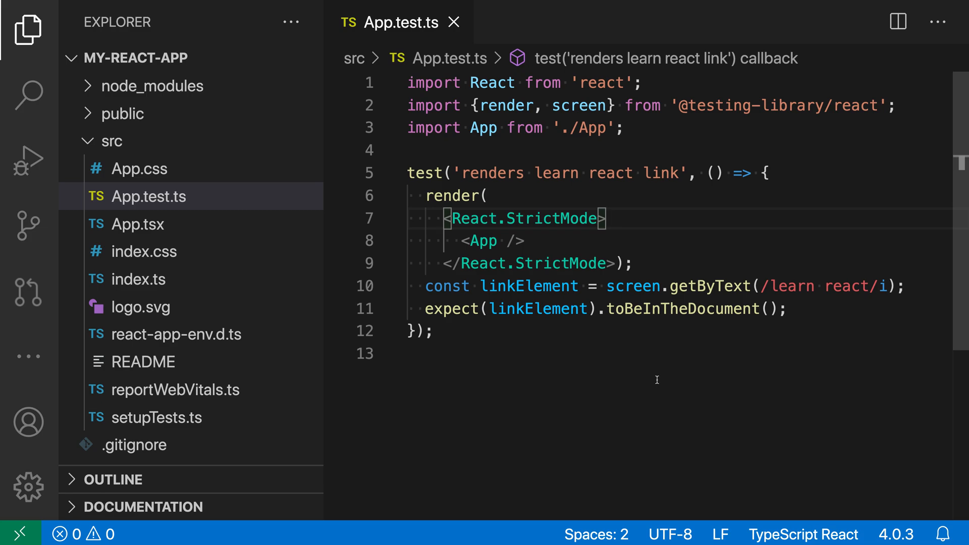
{"action": "left_click", "coordinate": [453, 22]}
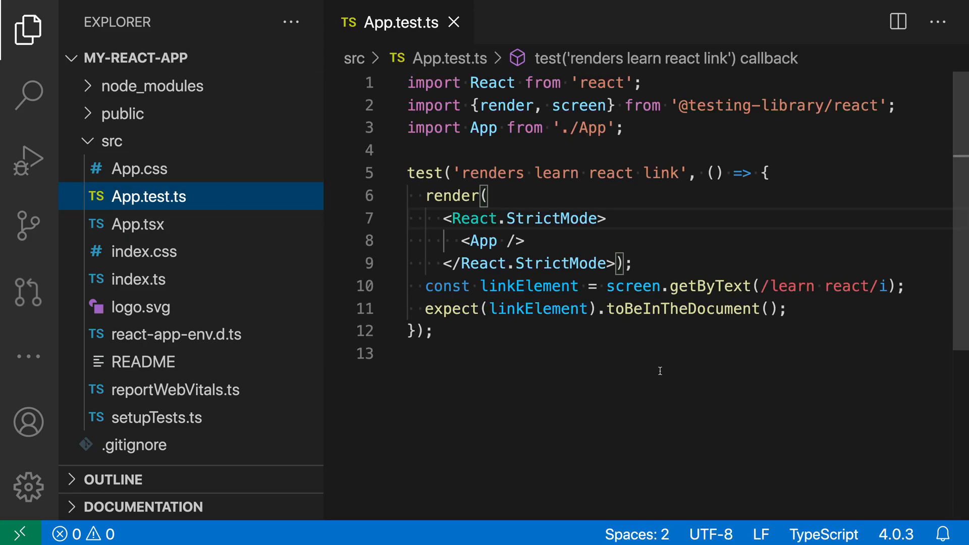
{"action": "mouse_move", "coordinate": [666, 436]}
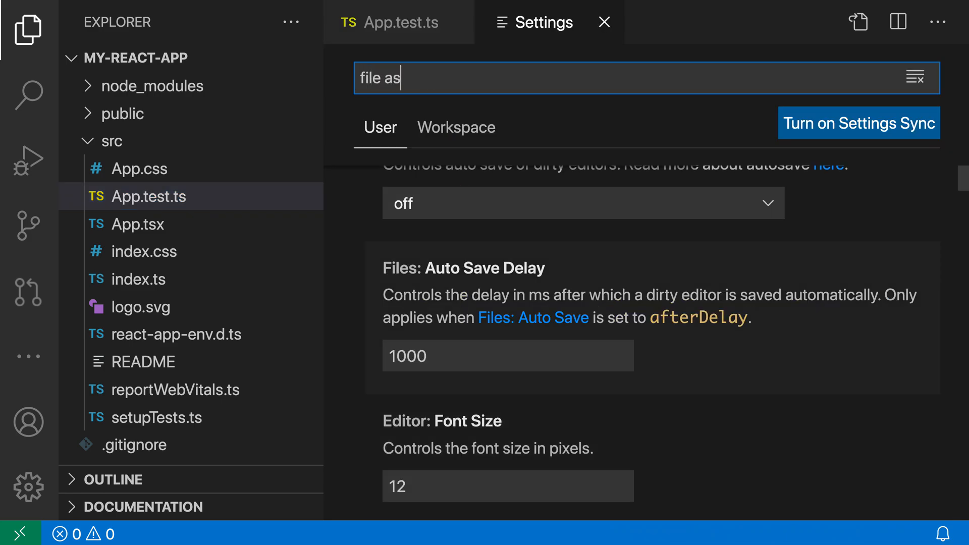
- Filter Settings with 'file assoc' to show the empty Files: Associations list
{"action": "type", "text": "soc"}
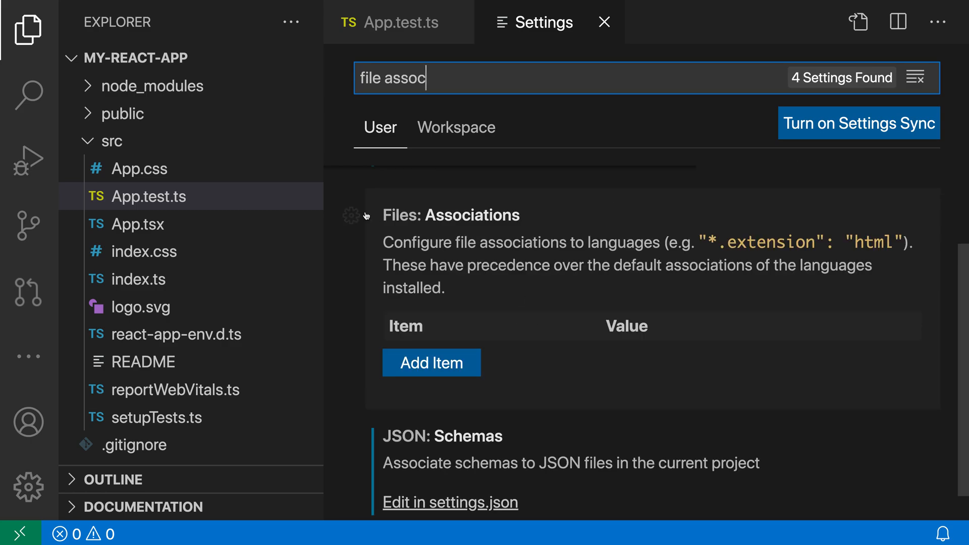
{"action": "mouse_move", "coordinate": [597, 247]}
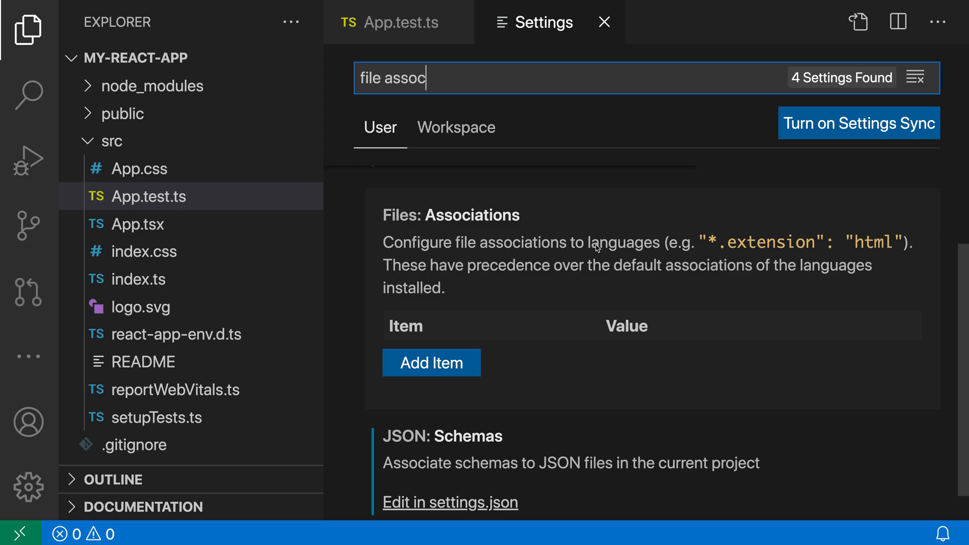
{"action": "mouse_move", "coordinate": [667, 253]}
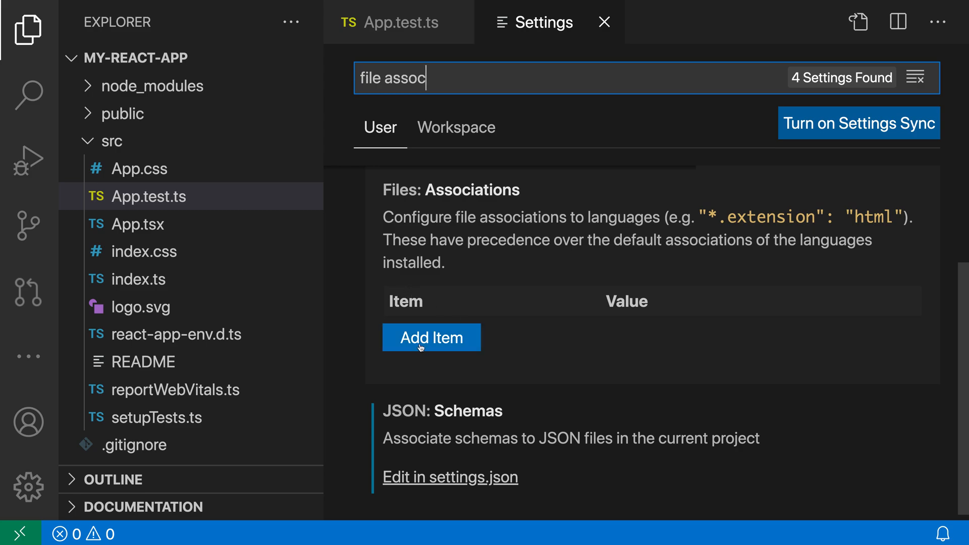
- Add a Files: Associations entry mapping *.ts to typescriptreact
{"action": "left_click", "coordinate": [431, 337]}
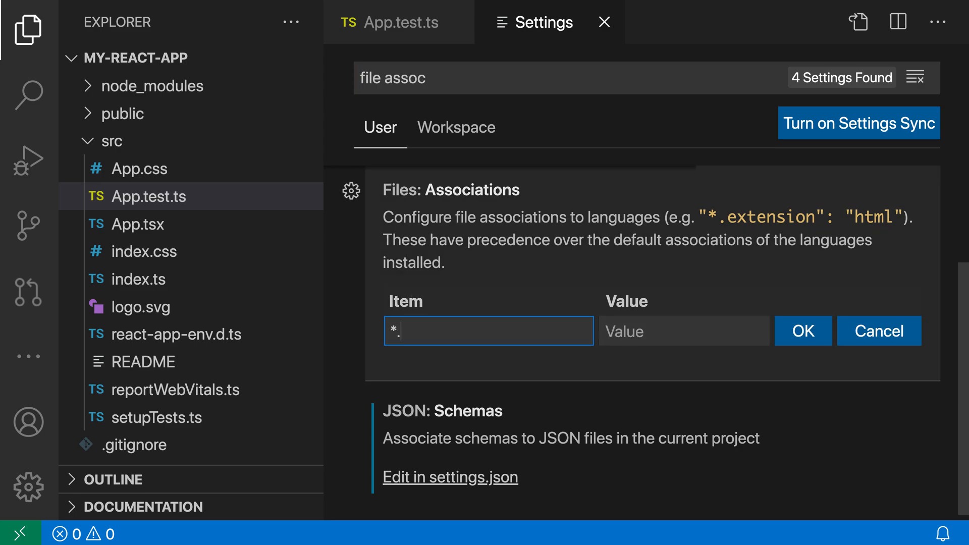
{"action": "type", "text": "ts"}
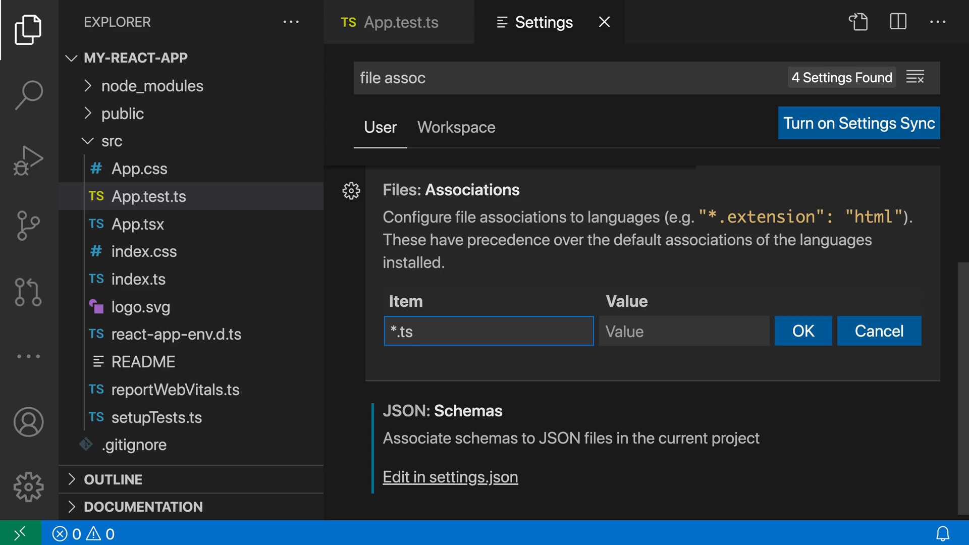
{"action": "left_click", "coordinate": [684, 331]}
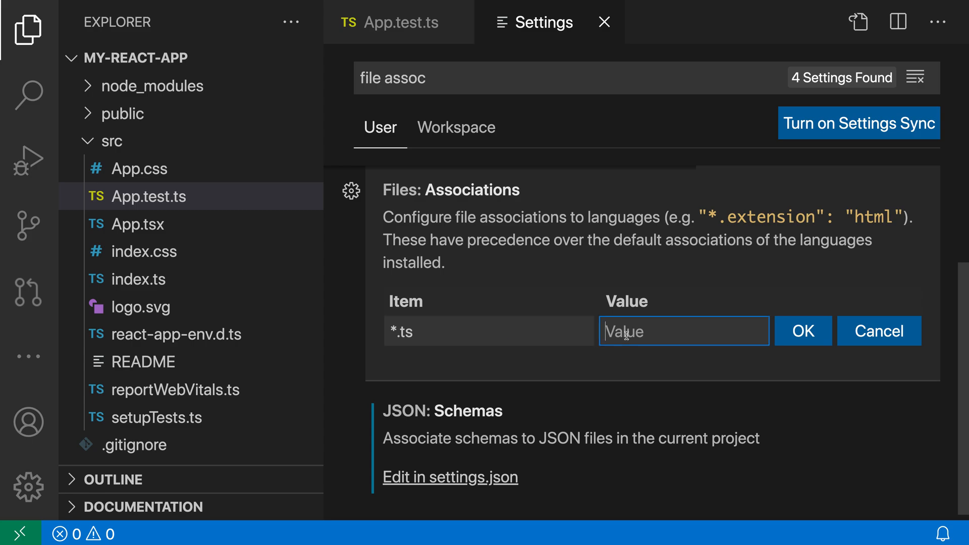
{"action": "type", "text": "typ"}
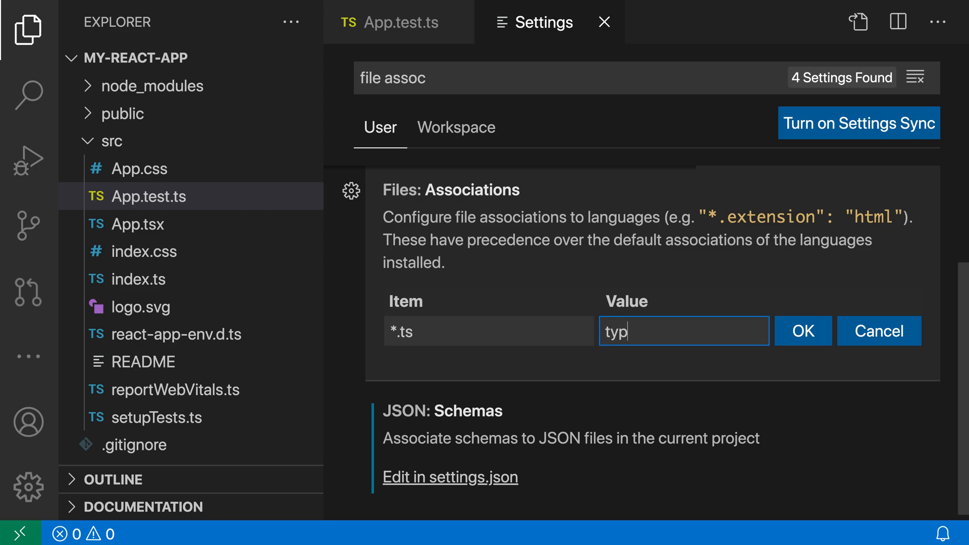
{"action": "type", "text": "escriptreact"}
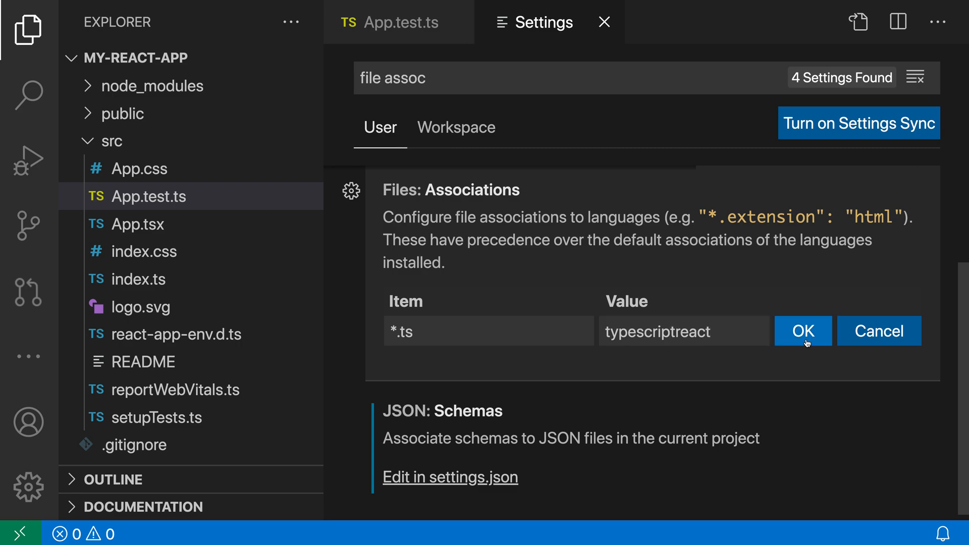
{"action": "left_click", "coordinate": [803, 330]}
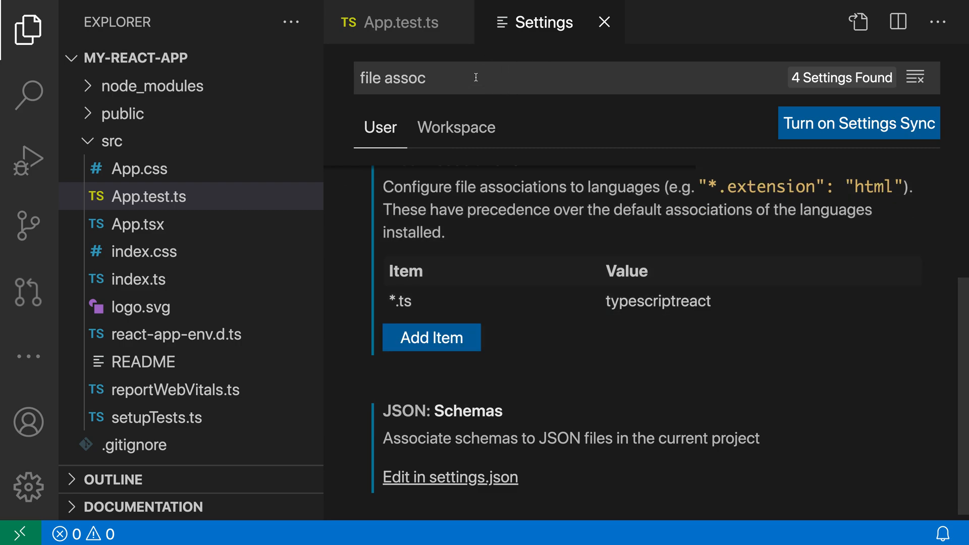
- Switch to App.test.ts, then open index.ts in TypeScript React mode
{"action": "left_click", "coordinate": [399, 22]}
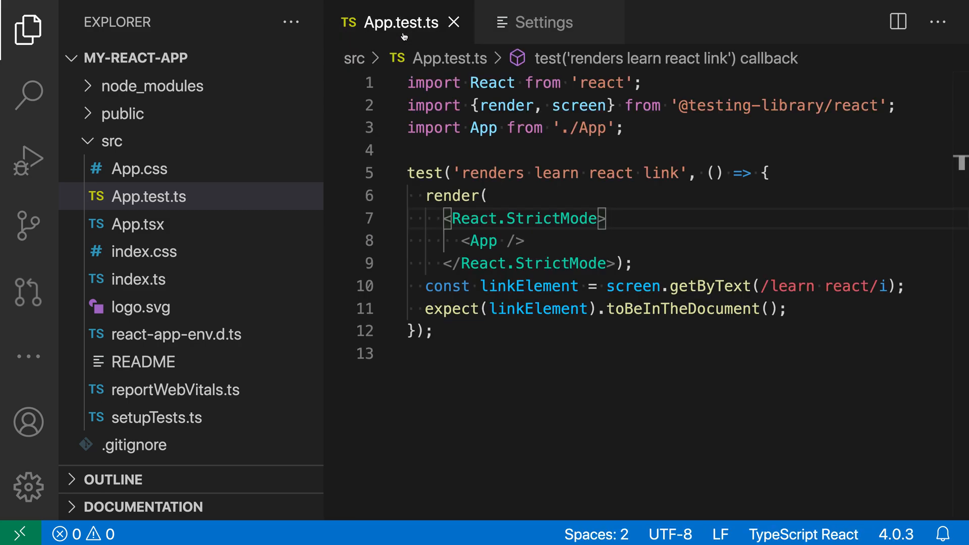
{"action": "mouse_move", "coordinate": [645, 425]}
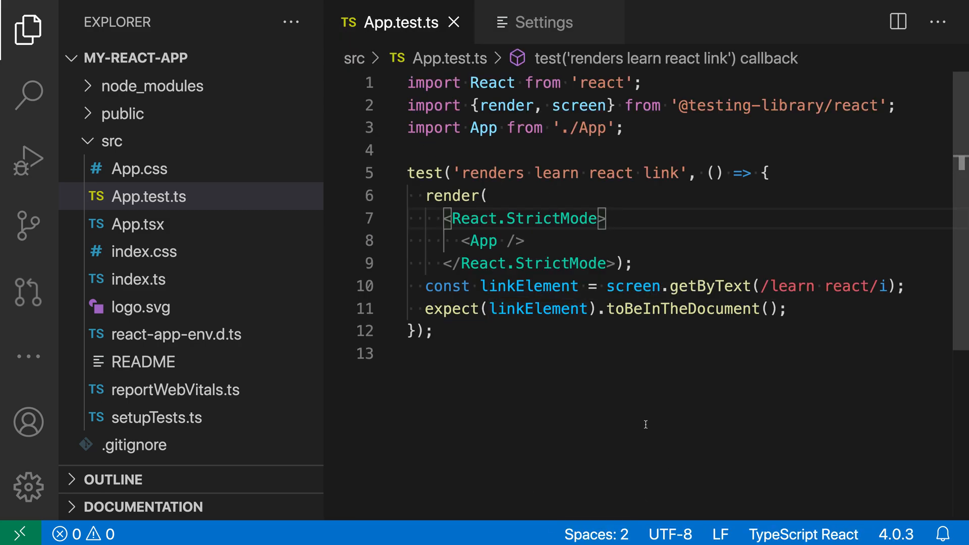
{"action": "mouse_move", "coordinate": [644, 444]}
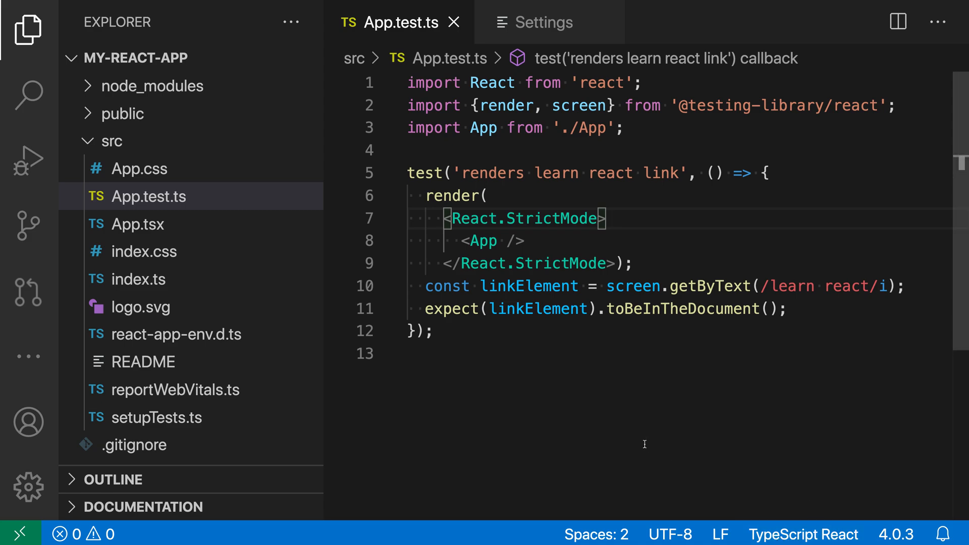
{"action": "left_click", "coordinate": [140, 279]}
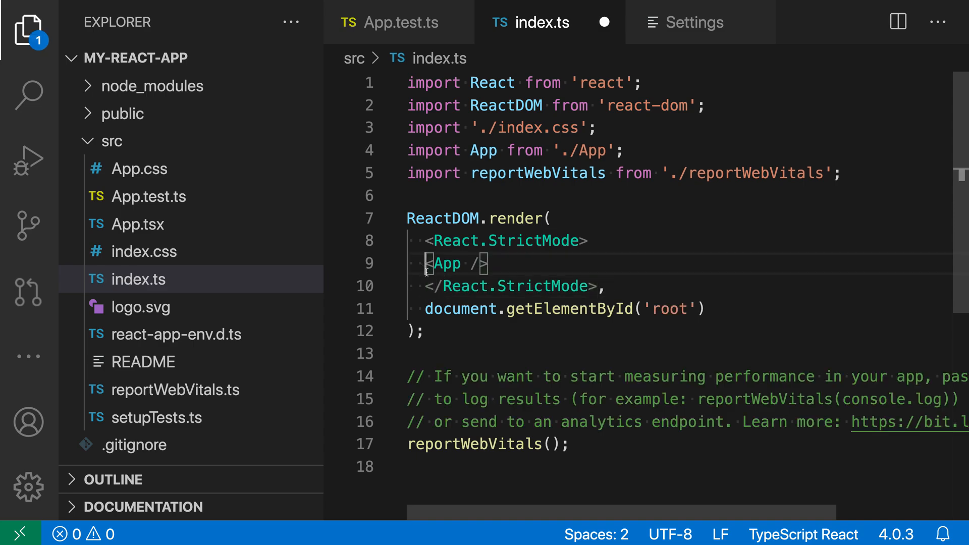
{"action": "right_click", "coordinate": [445, 272]}
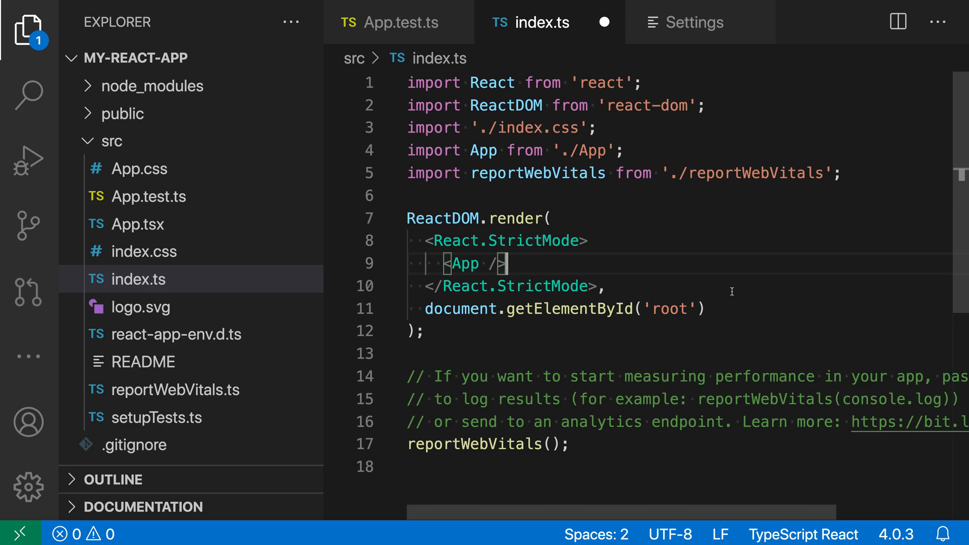
{"action": "mouse_move", "coordinate": [661, 263]}
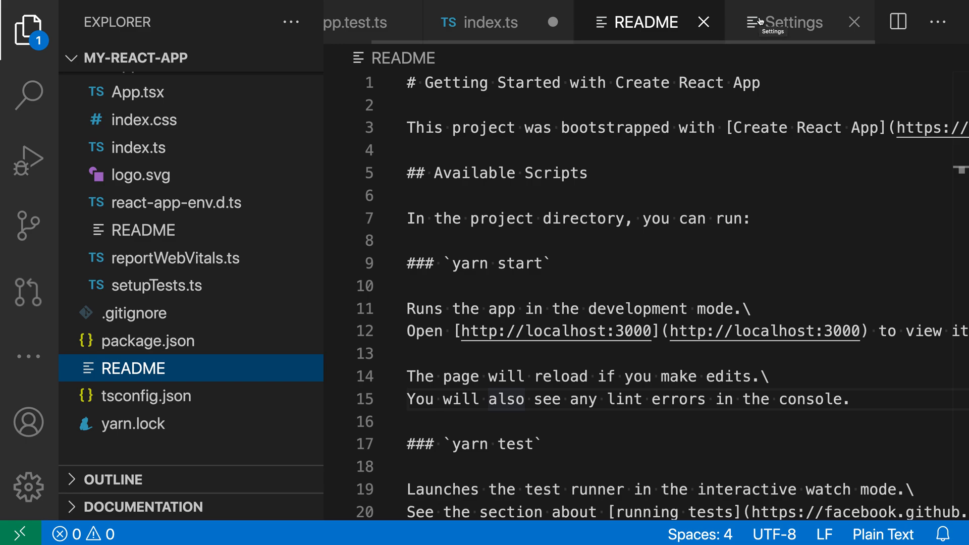
- Return to the Settings tab showing the *.ts-to-typescriptreact association
{"action": "left_click", "coordinate": [796, 22]}
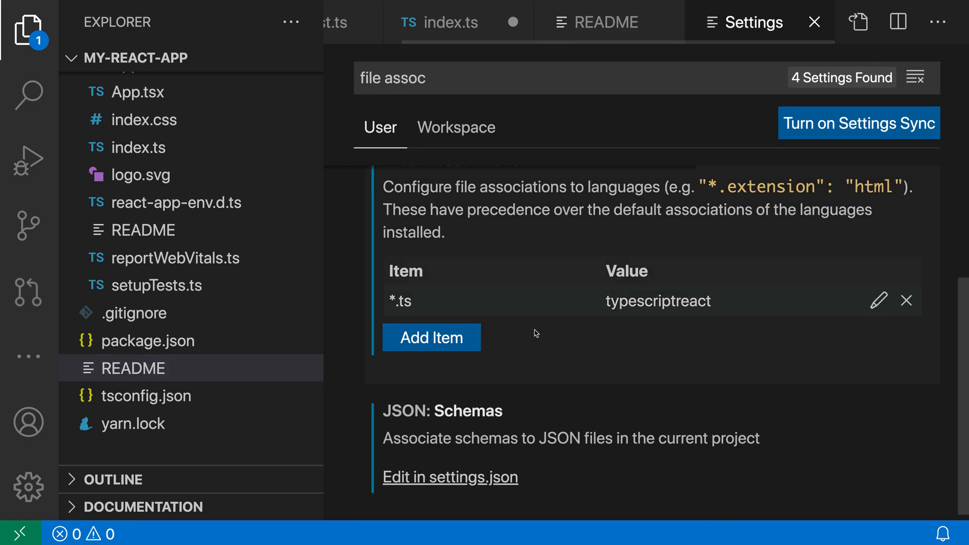
- Add a README-to-markdown association and view README highlighted as Markdown
{"action": "left_click", "coordinate": [430, 337]}
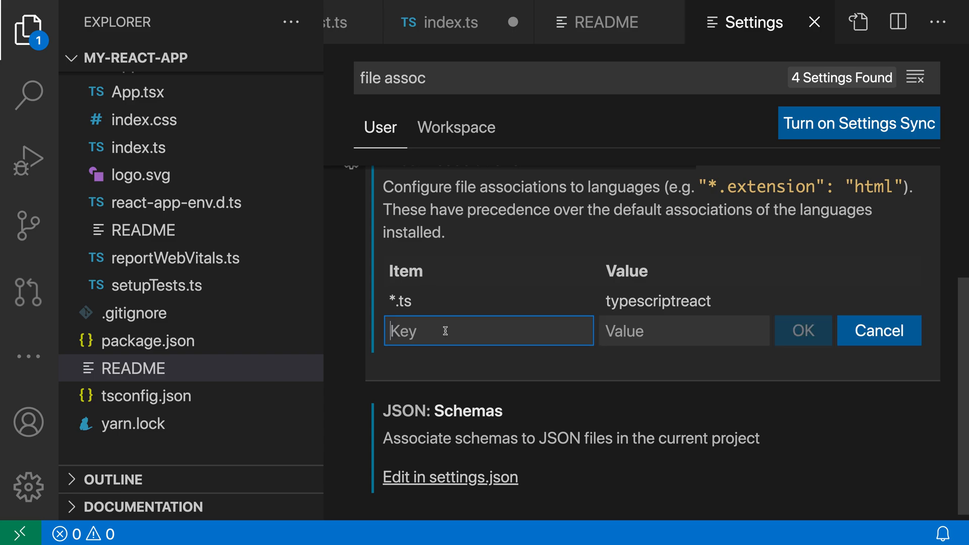
{"action": "type", "text": "README"}
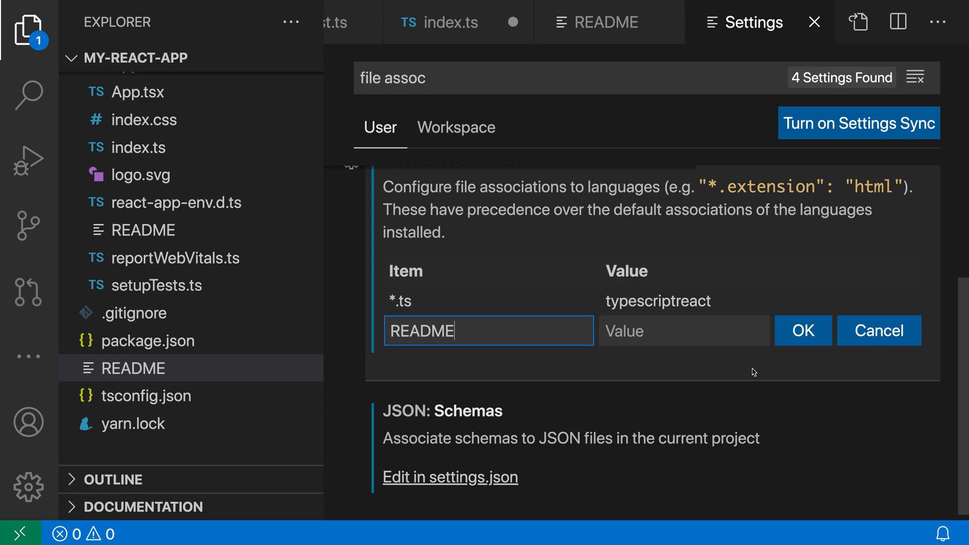
{"action": "type", "text": "ma"}
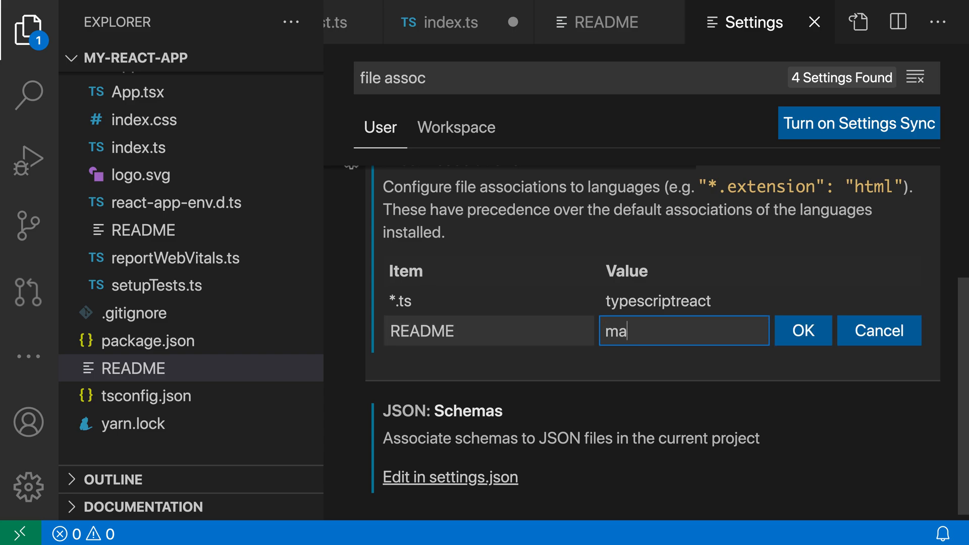
{"action": "left_click", "coordinate": [803, 331]}
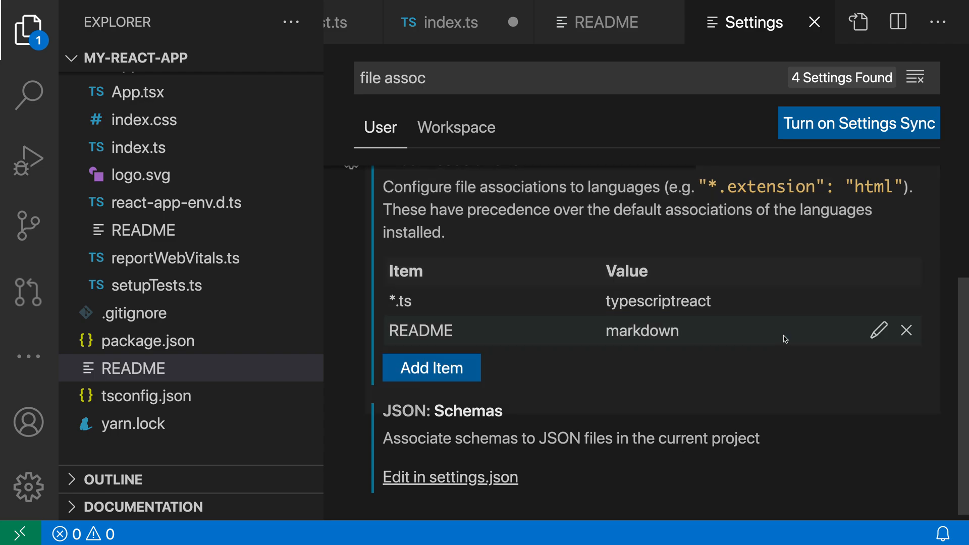
{"action": "left_click", "coordinate": [609, 22]}
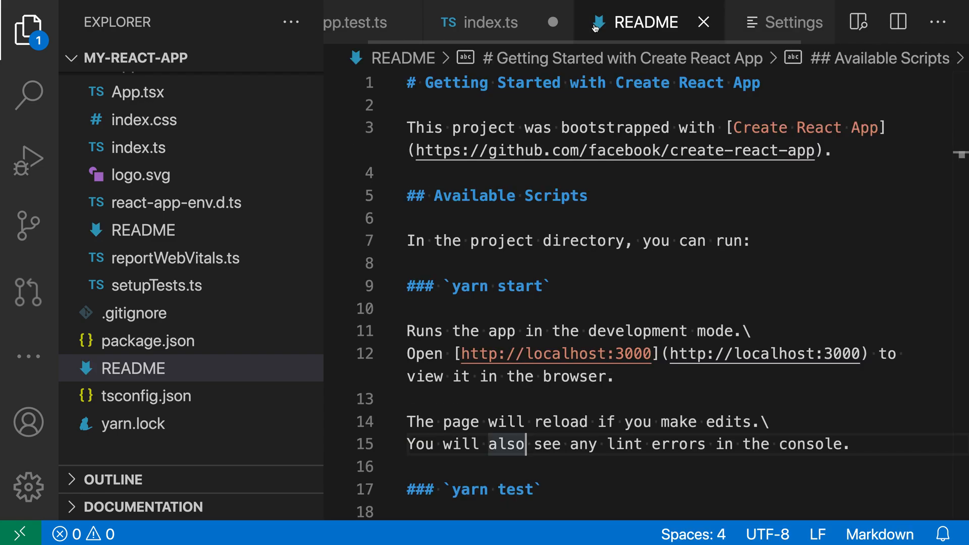
{"action": "mouse_move", "coordinate": [607, 284]}
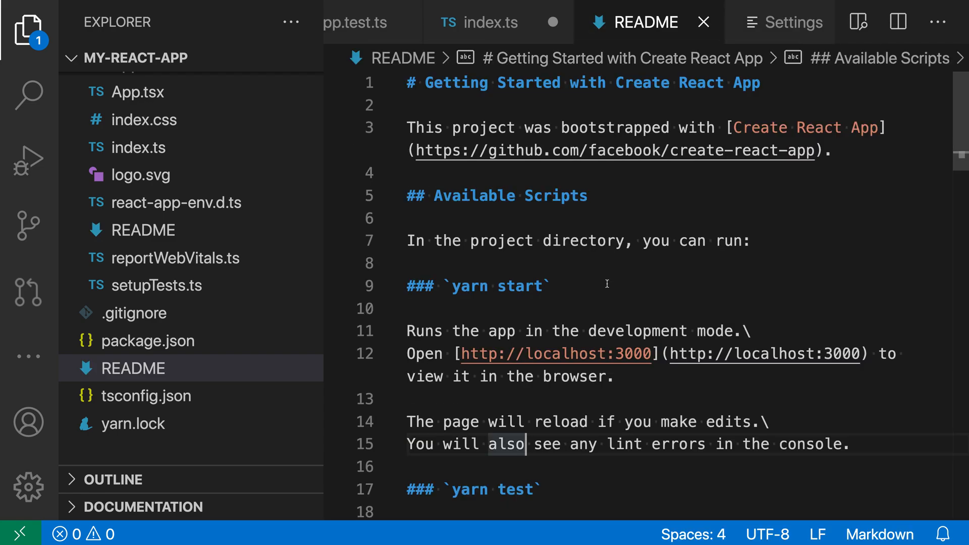